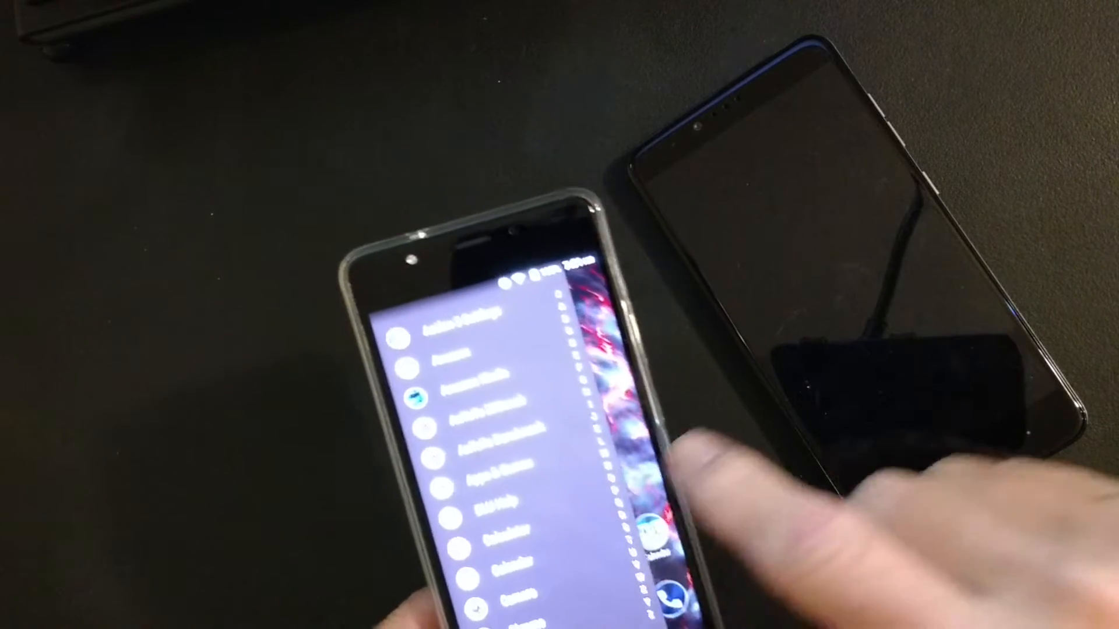
Step: Scroll down the alphabetical app drawer toward the benchmark apps
scroll("down", 3)
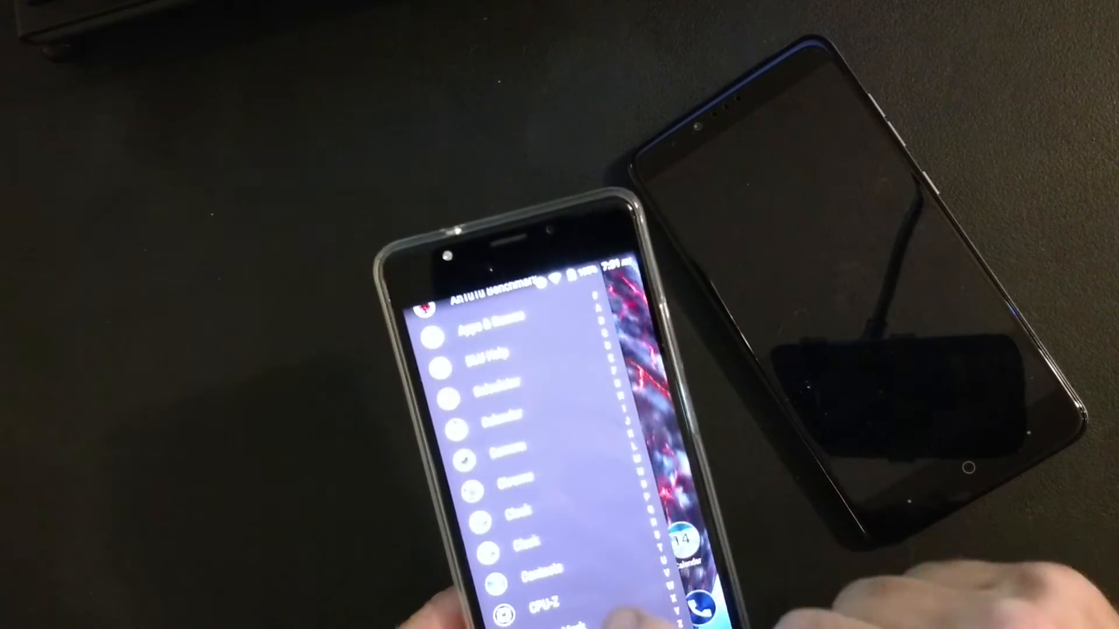
scroll("down", 3)
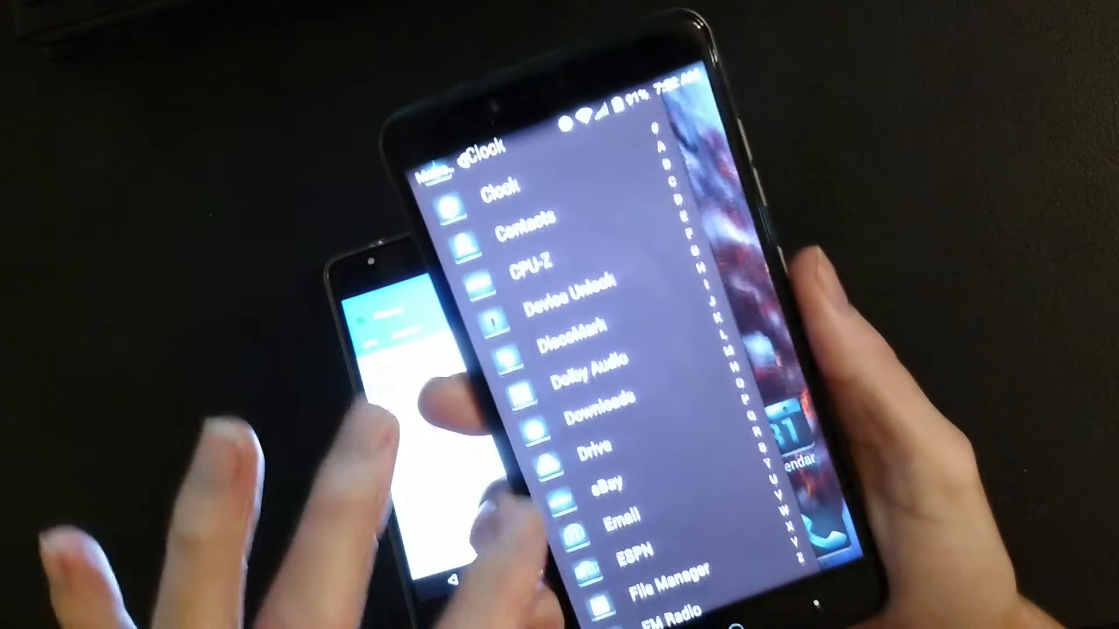
Step: Choose a section from Geekbench 4's navigation drawer on the larger phone
scroll("down", 3)
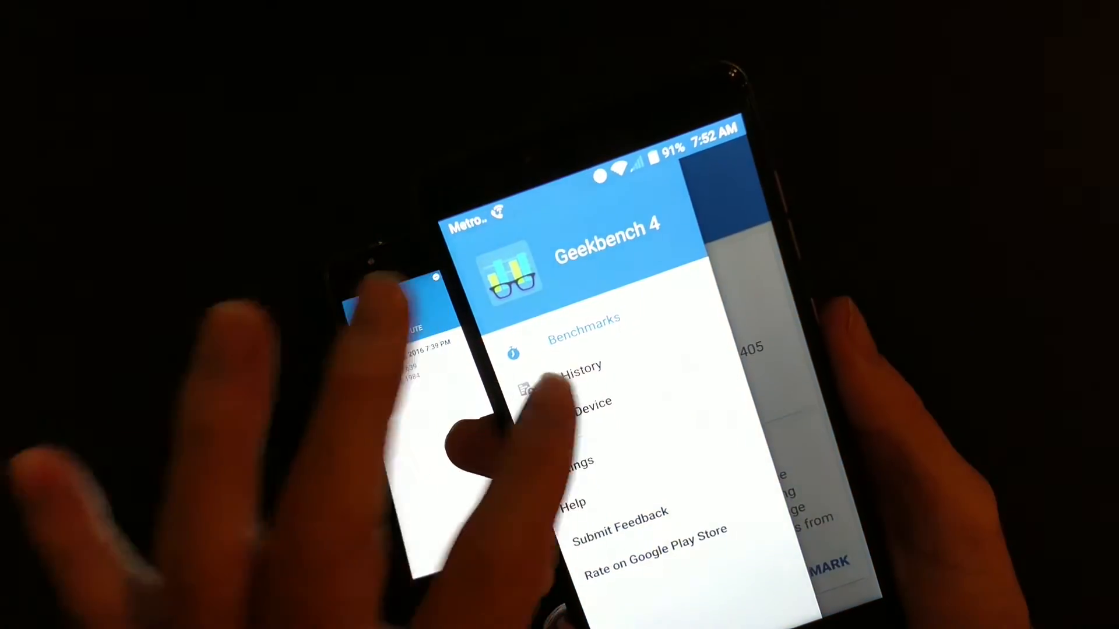
left_click(581, 367)
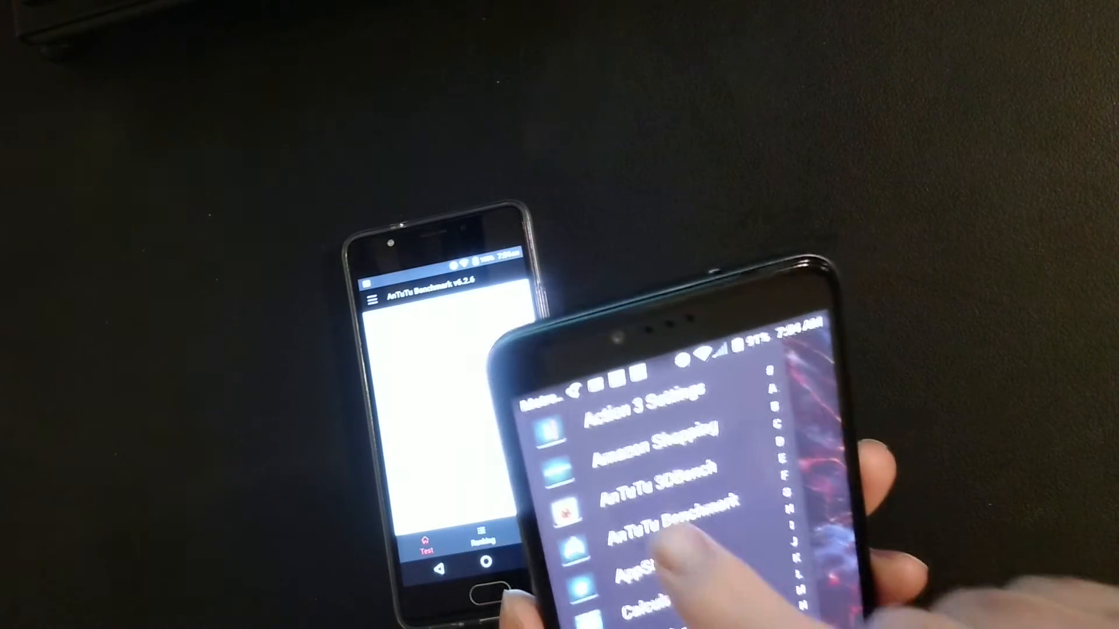
Step: Launch AnTuTu Benchmark from the larger phone's app drawer
left_click(656, 516)
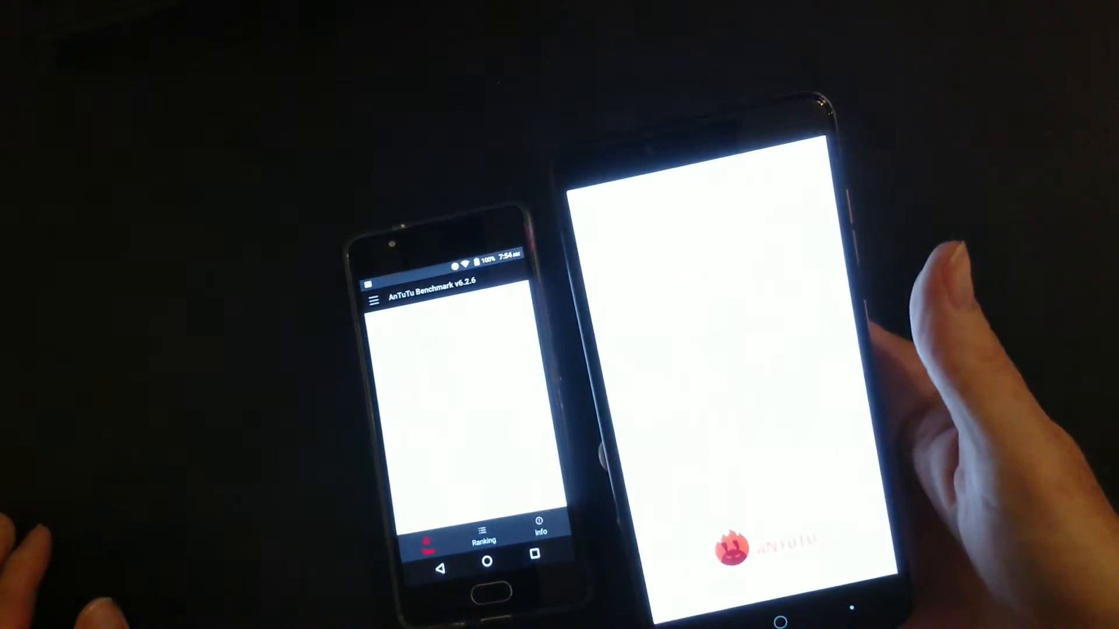